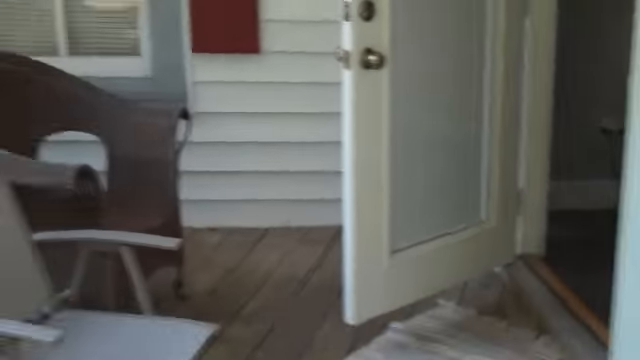
{"action": "mouse_move", "coordinate": [320, 180]}
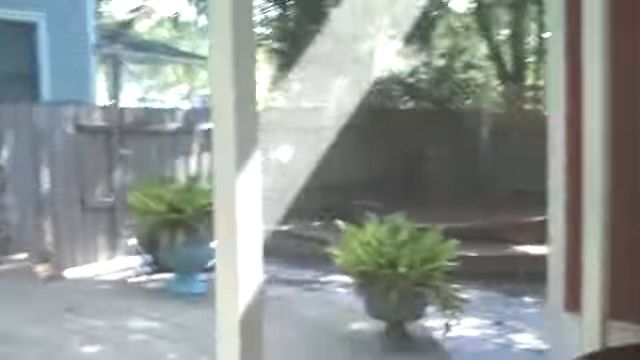